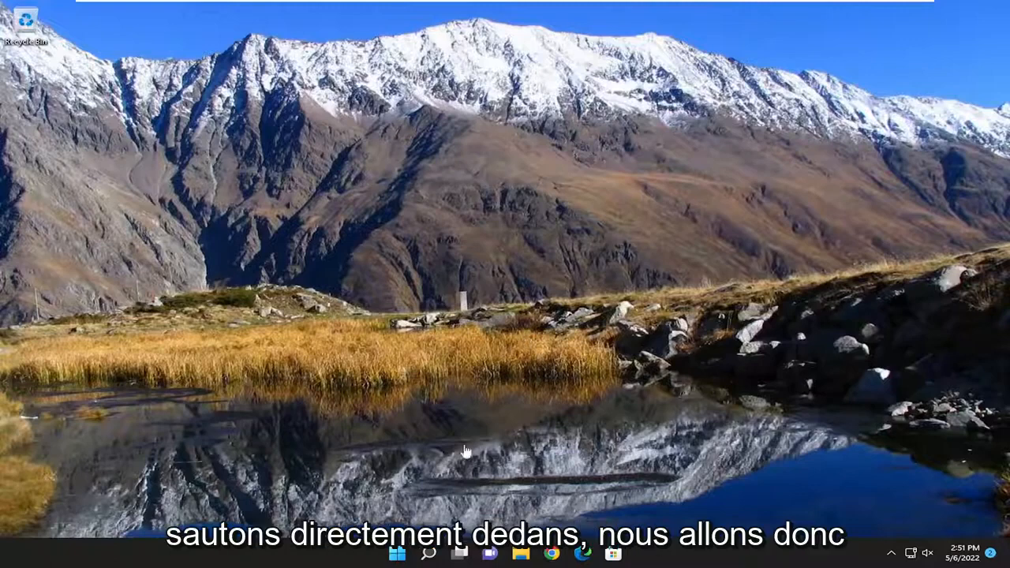
Search for 'apps and features' and open the Apps & features settings page.
left_click(429, 553)
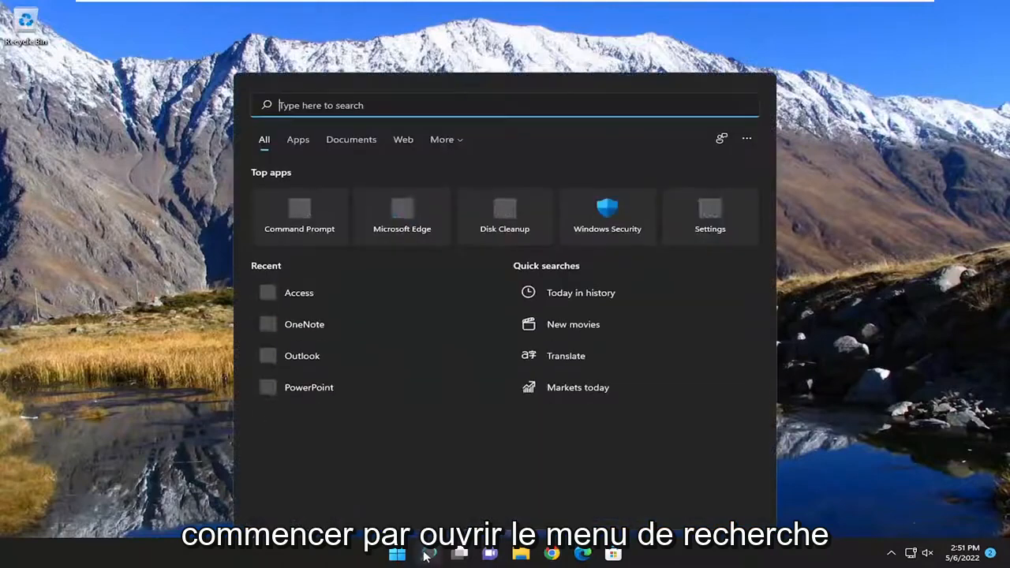
type("apps and feature")
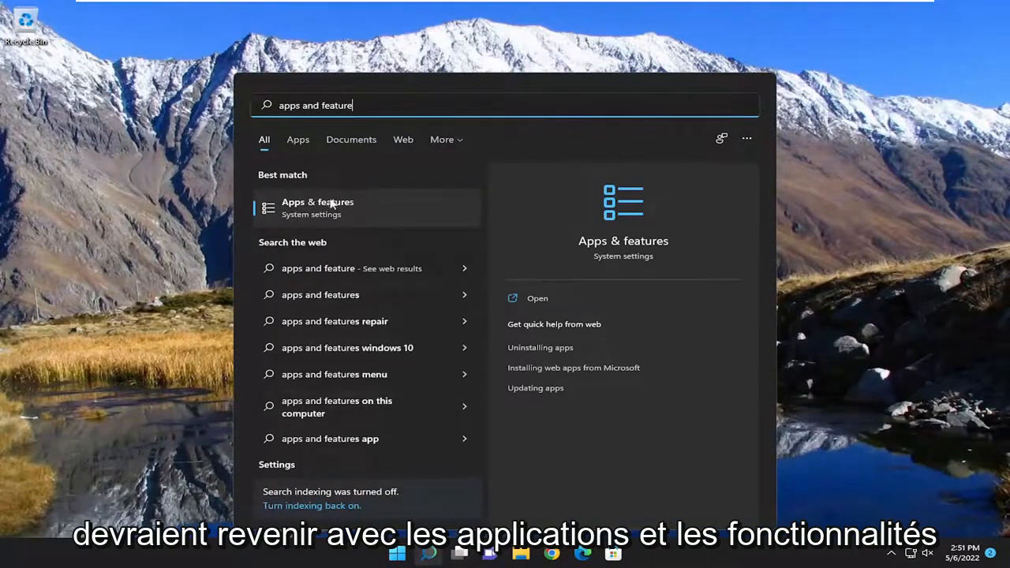
left_click(318, 208)
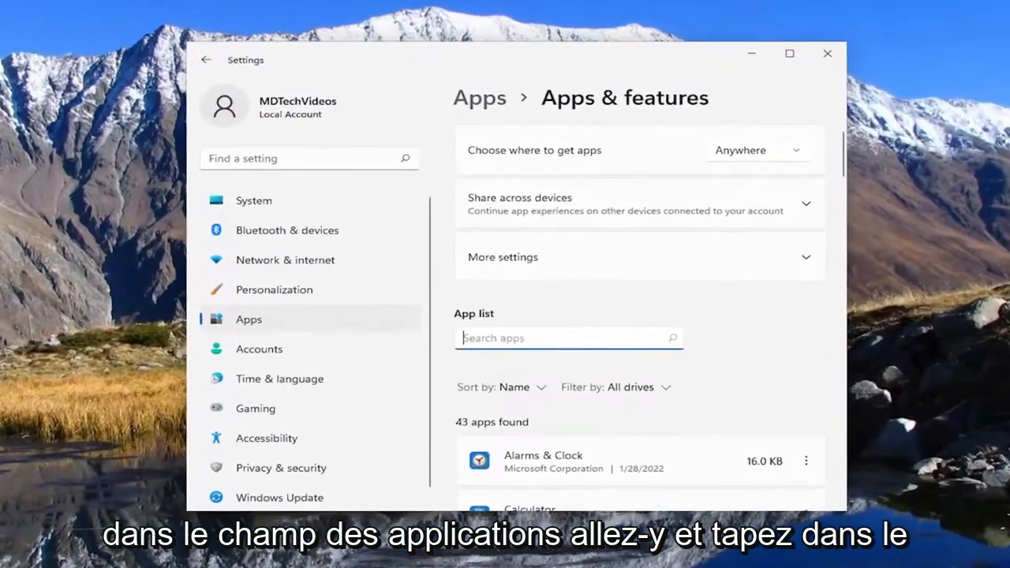
Filter apps by 'office', uninstall Microsoft Office Professional 2021, and approve the UAC prompt.
type("office")
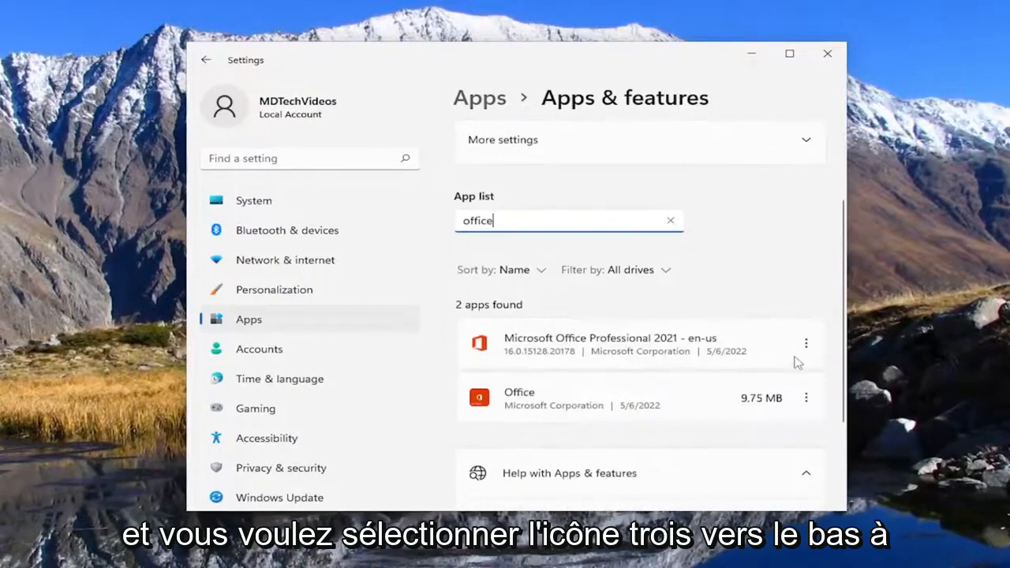
left_click(806, 342)
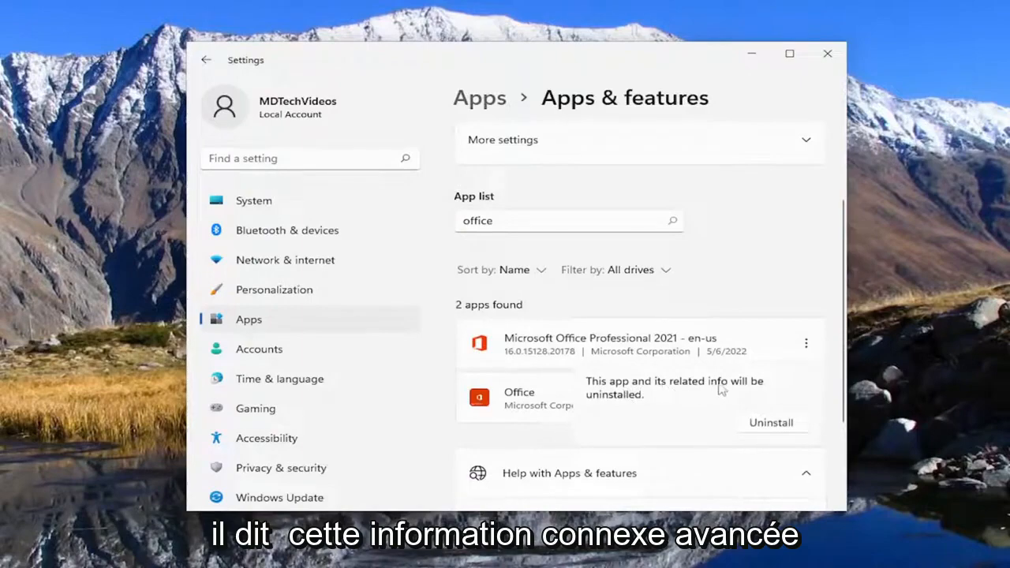
left_click(771, 423)
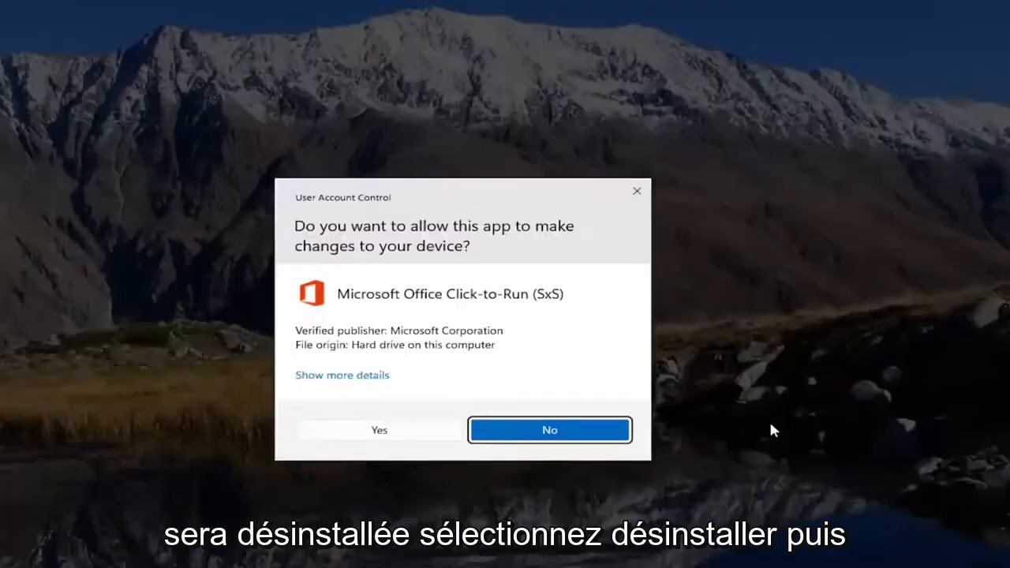
left_click(379, 430)
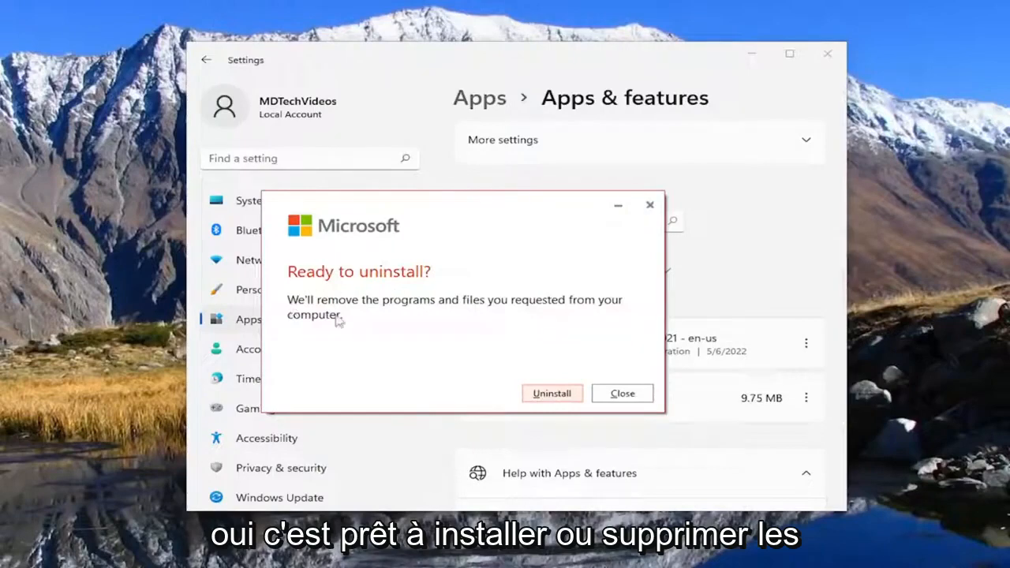
mouse_move(594, 345)
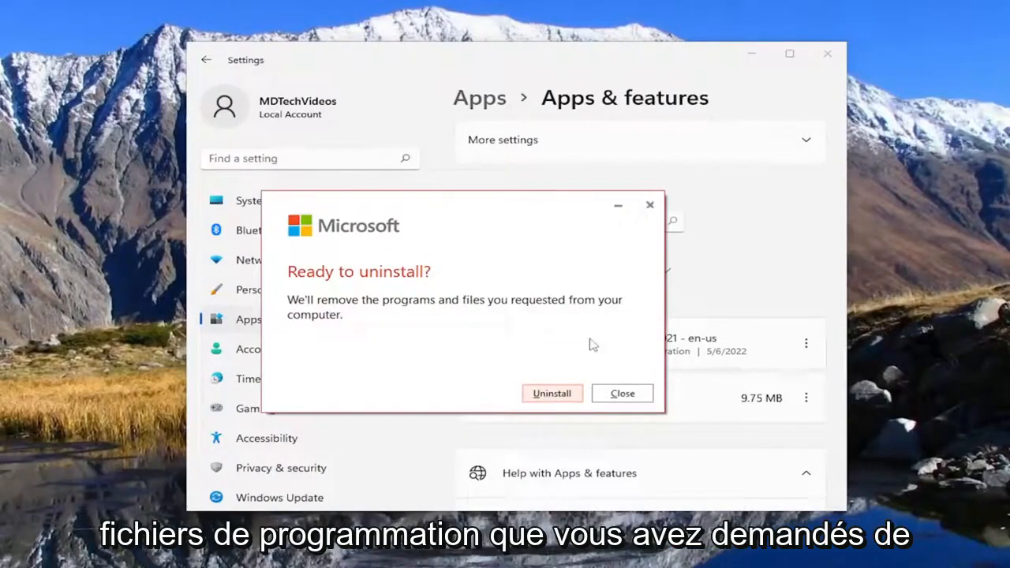
Confirm Uninstall in the 'Ready to uninstall?' dialog and wait until it finishes.
left_click(552, 393)
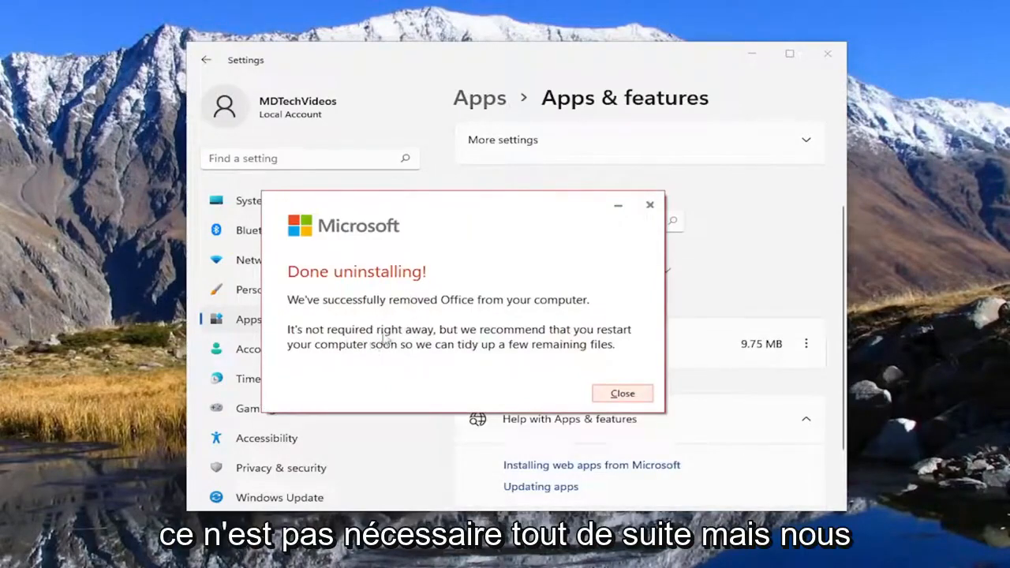
mouse_move(367, 362)
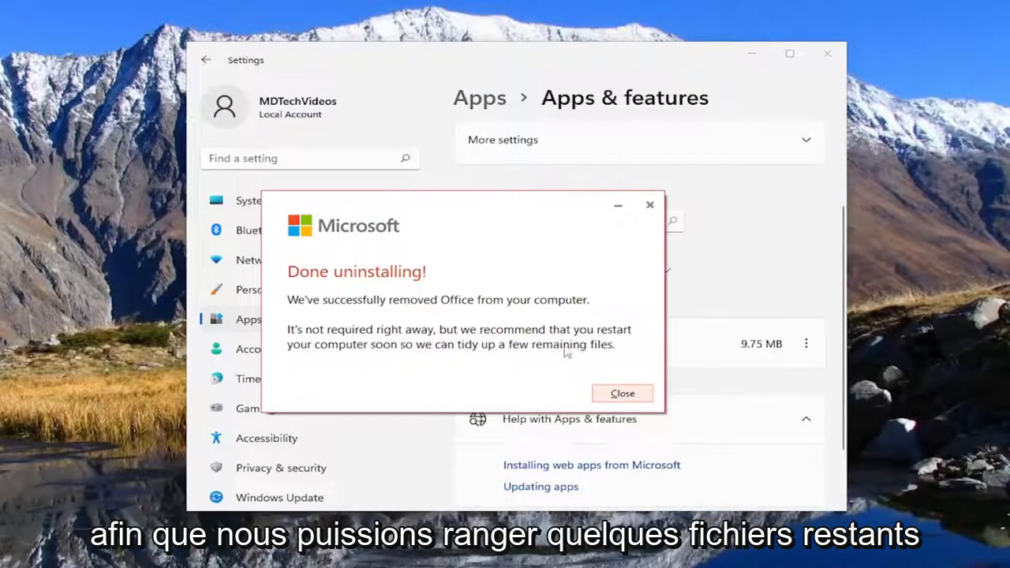
Close the 'Done uninstalling!' dialog.
left_click(622, 393)
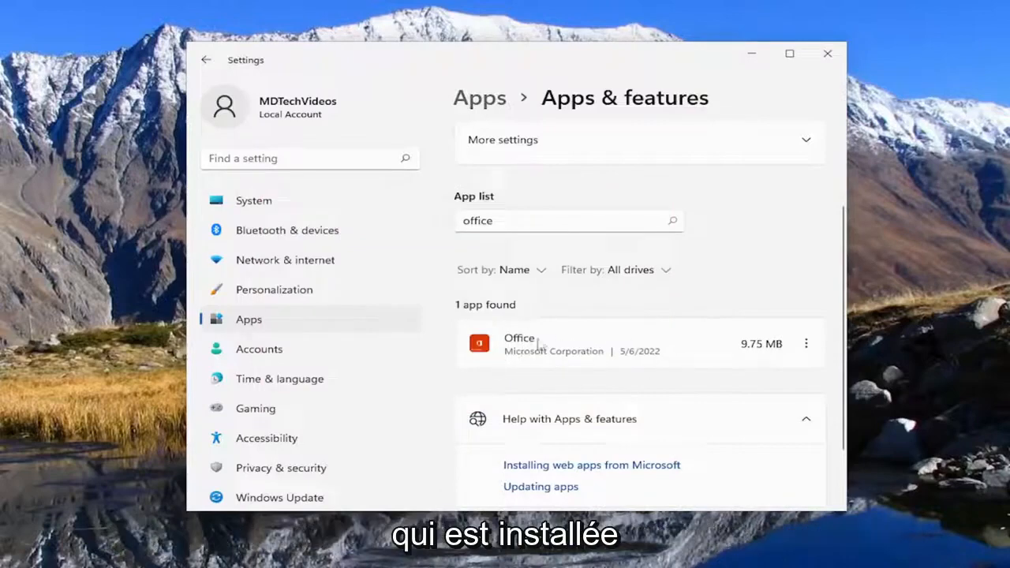
mouse_move(487, 358)
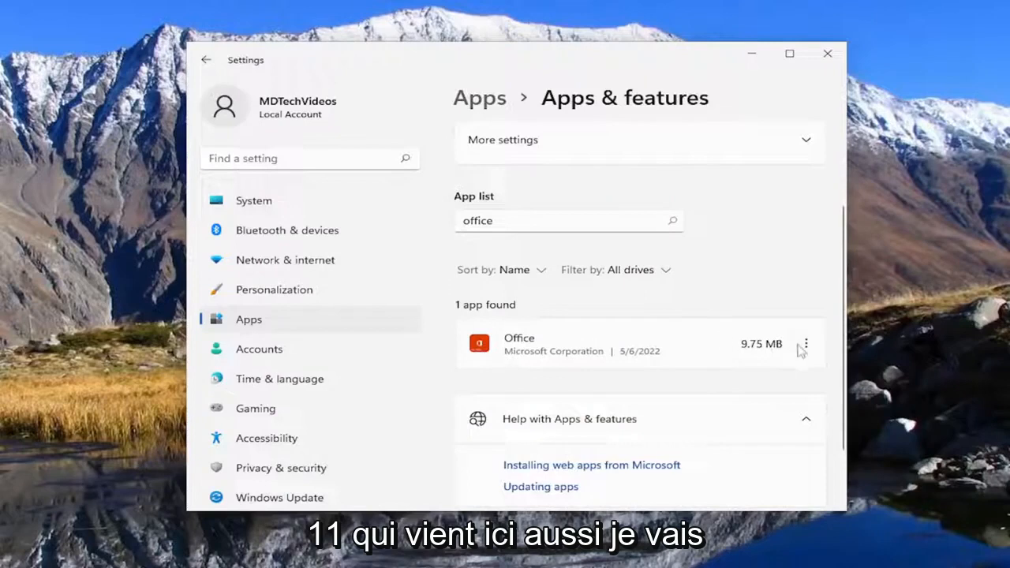
Uninstall the remaining Office app from the filtered list and close Settings.
left_click(806, 344)
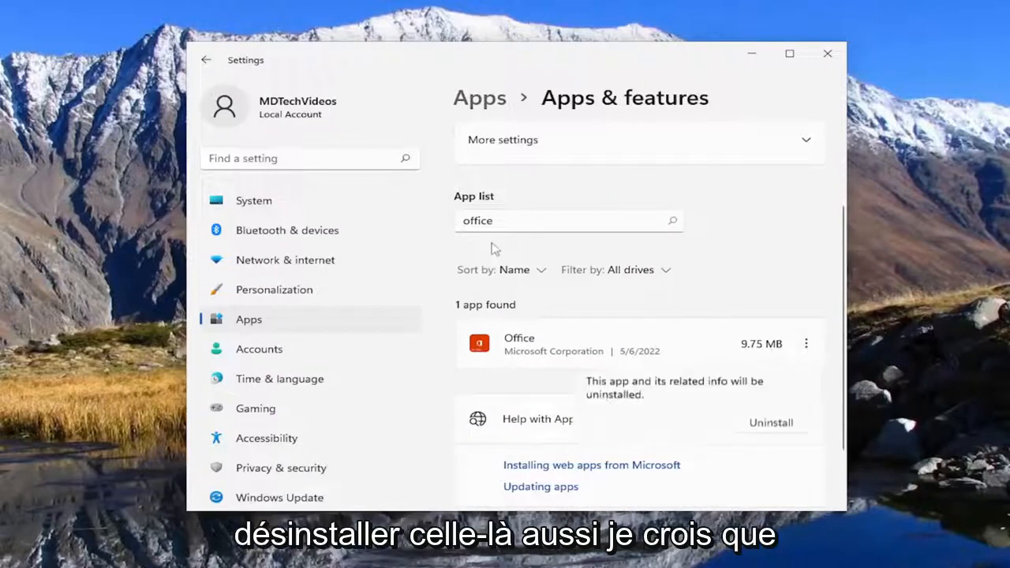
left_click(770, 422)
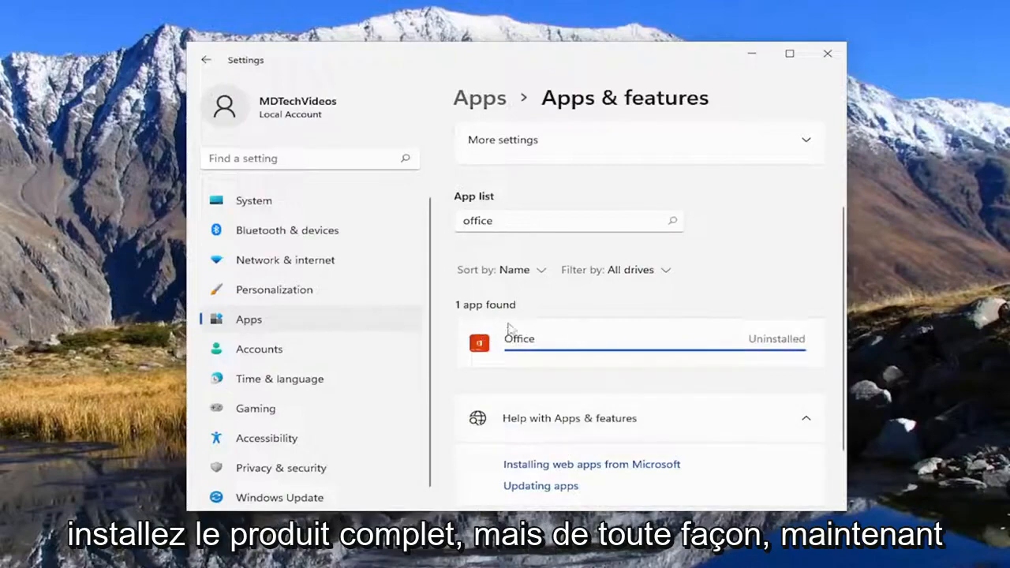
left_click(776, 339)
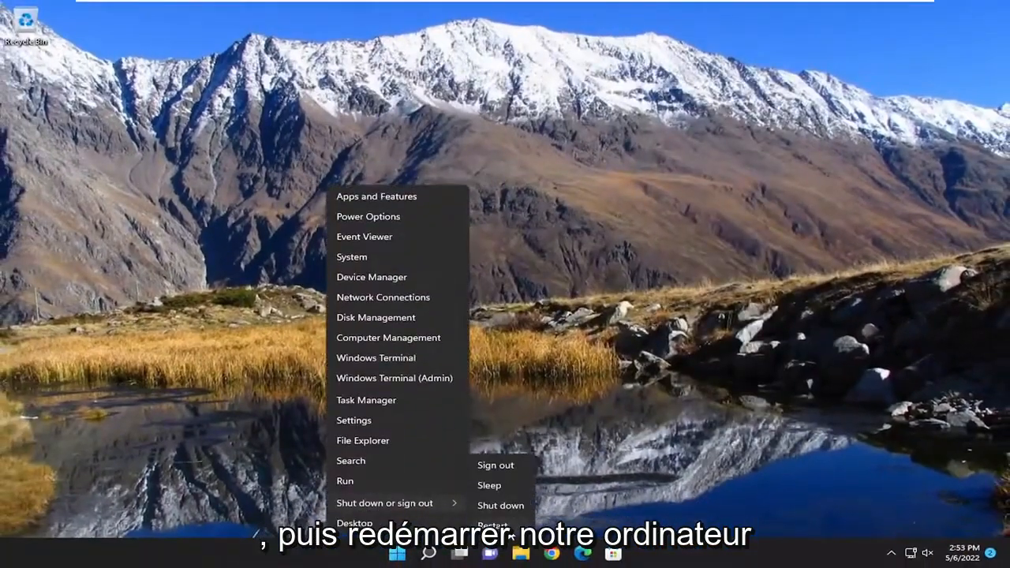
Choose Restart from the Start menu's shut down options.
left_click(490, 524)
type("word")
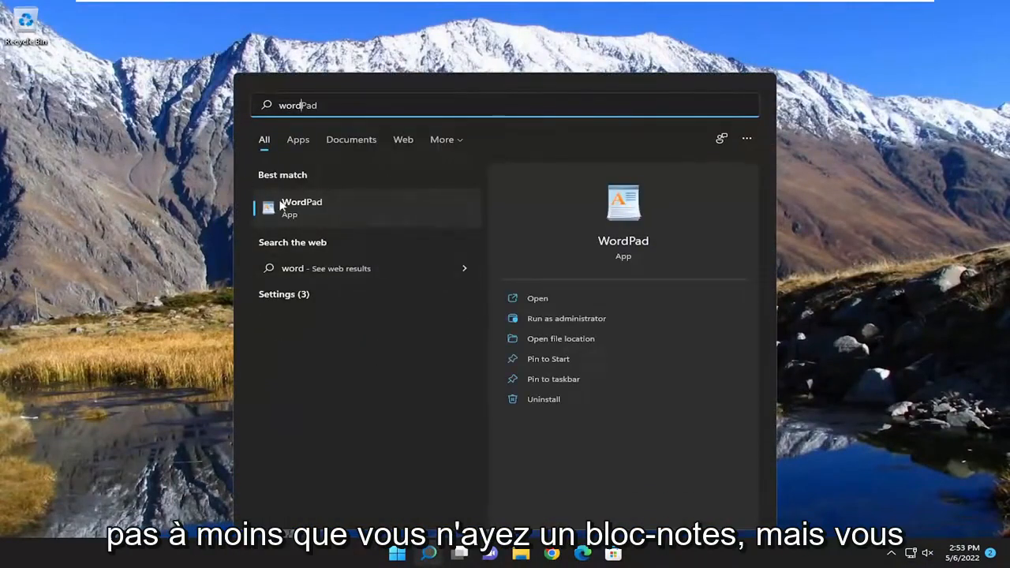
Search 'excel' and 'powerpoint' and confirm only web results appear.
type("excel")
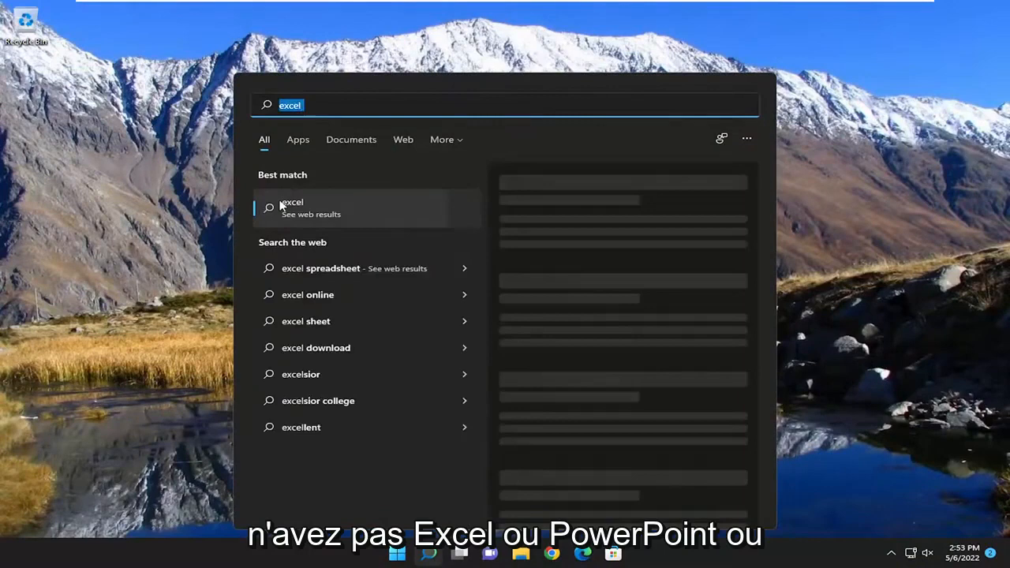
type("powerpoint")
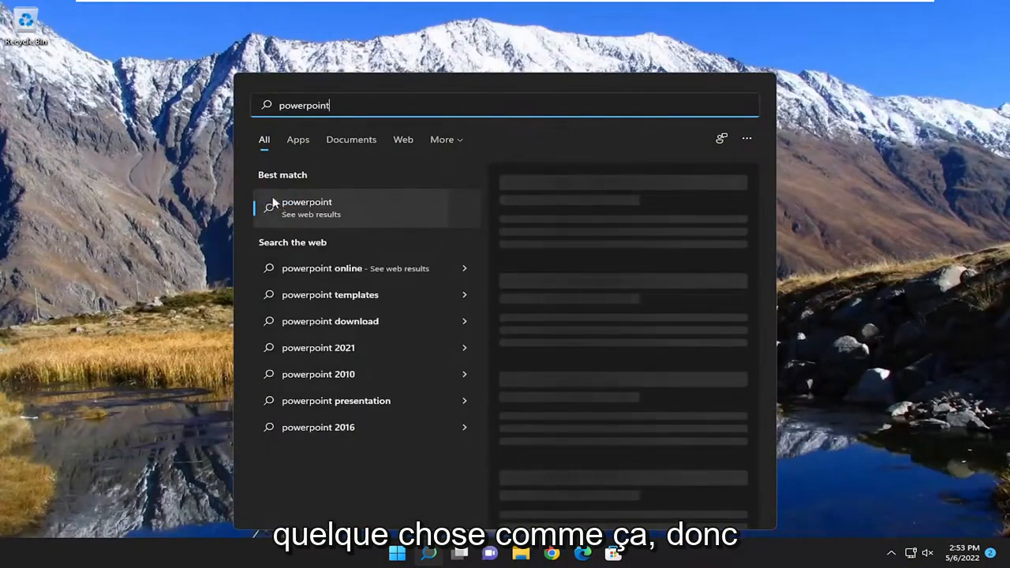